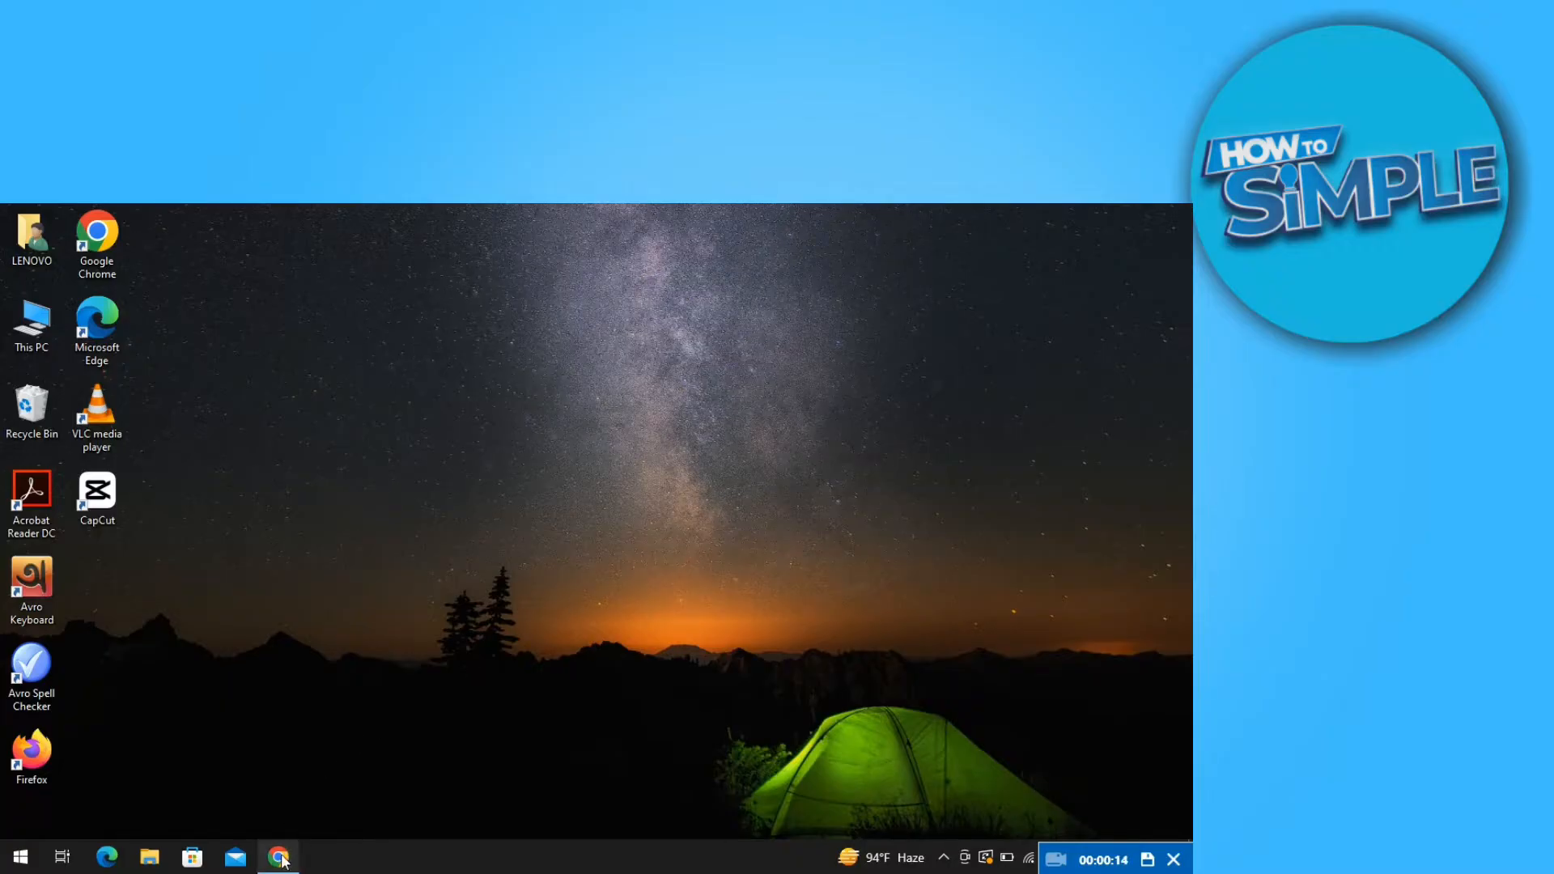
Launch Google Chrome from the taskbar, landing on the GeForce NOW region-unsupported page
{"action": "left_click", "coordinate": [280, 856]}
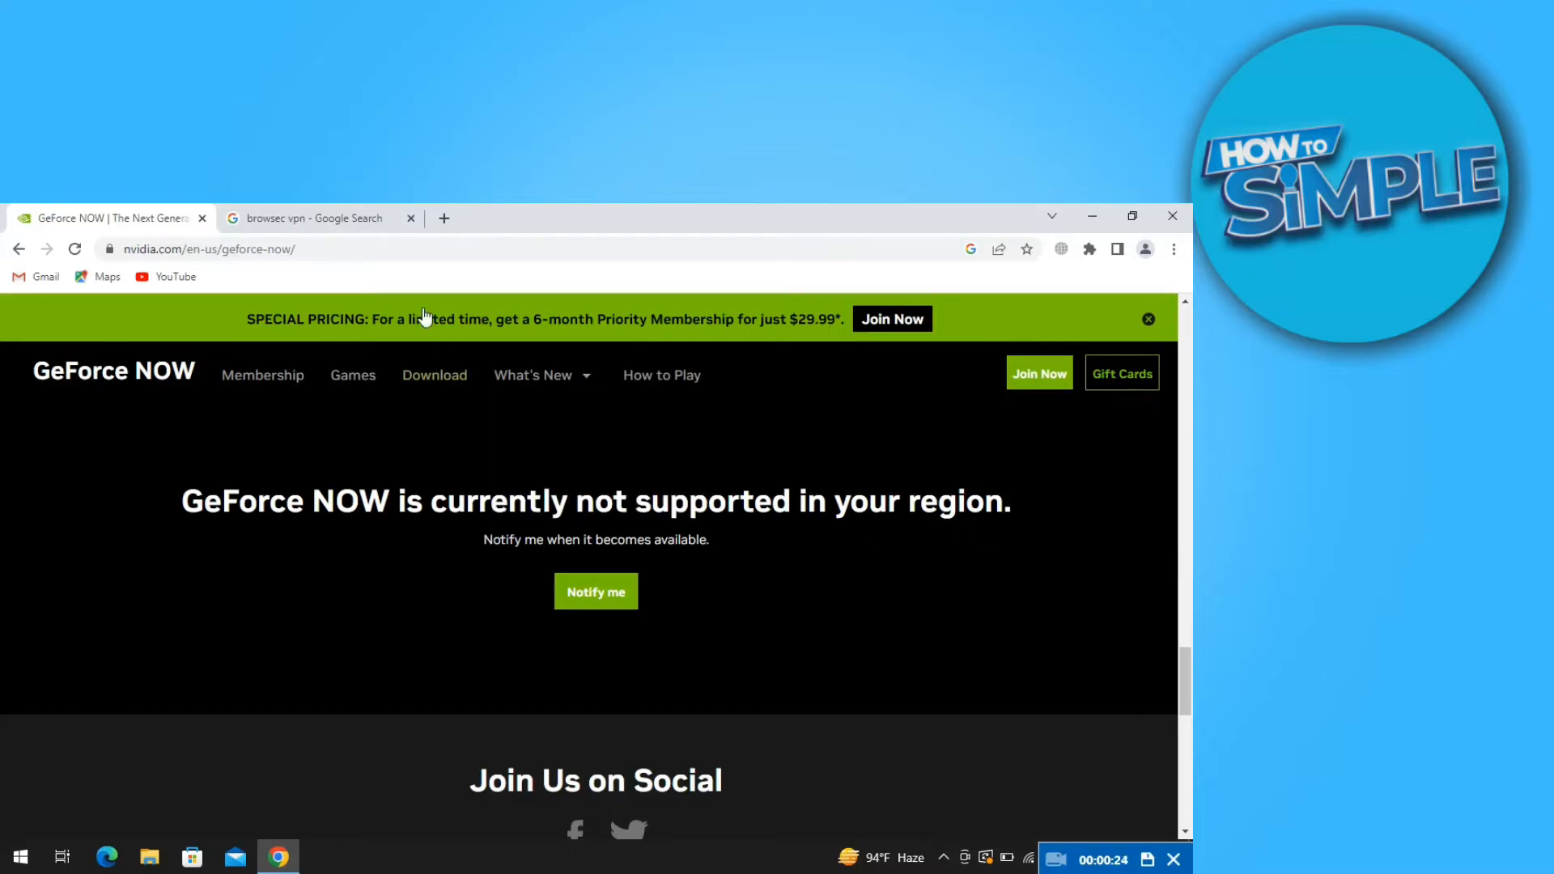
Switch to the 'browsec vpn' Google search results listing the Chrome Web Store entry
{"action": "left_click", "coordinate": [318, 218]}
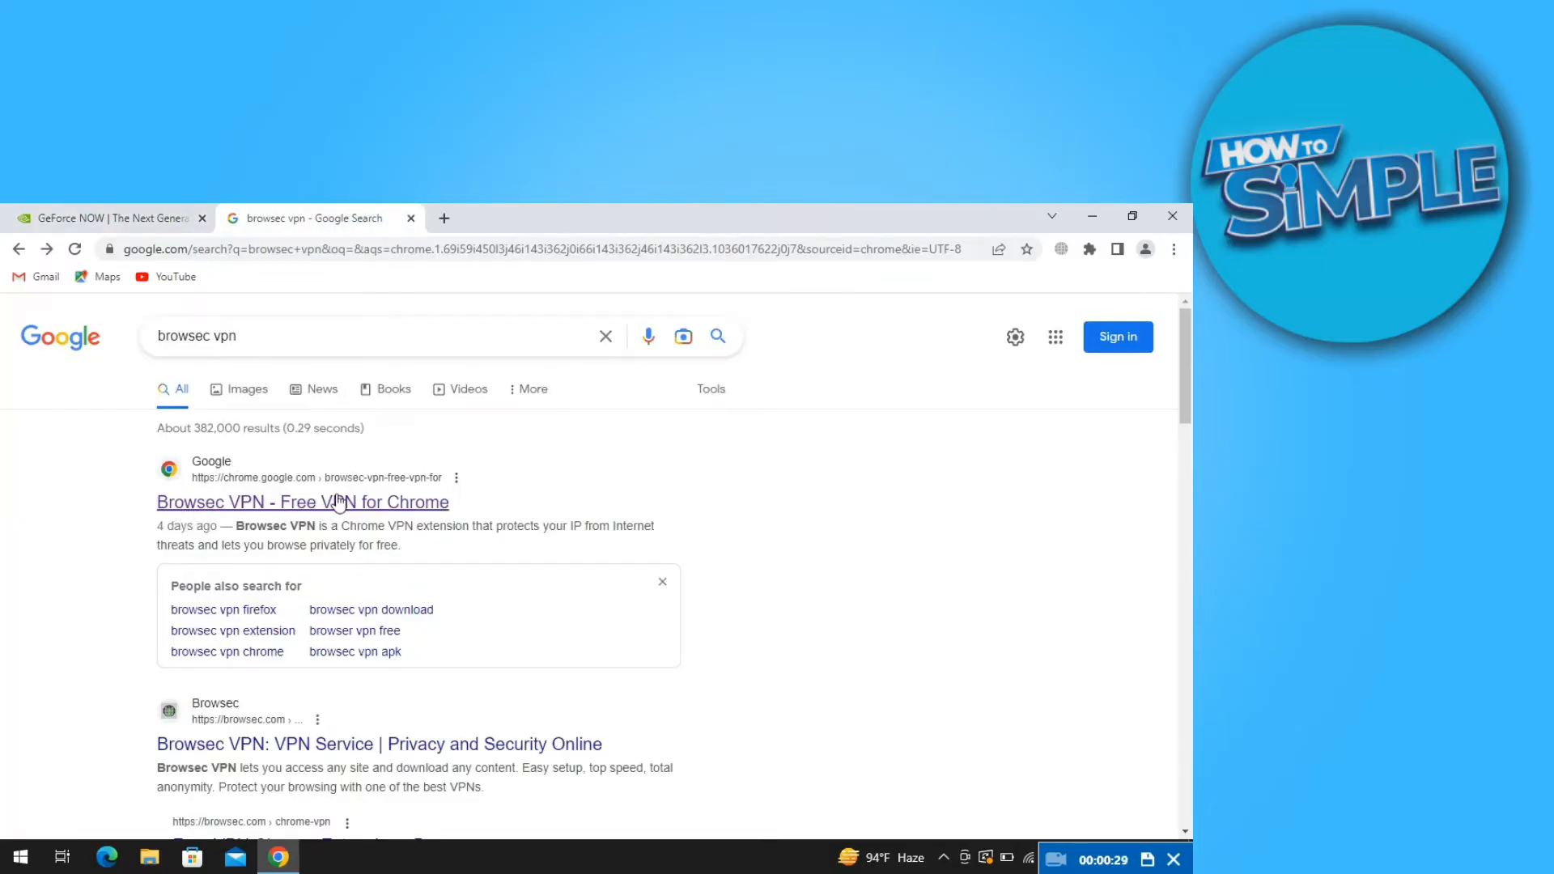
{"action": "mouse_move", "coordinate": [343, 502]}
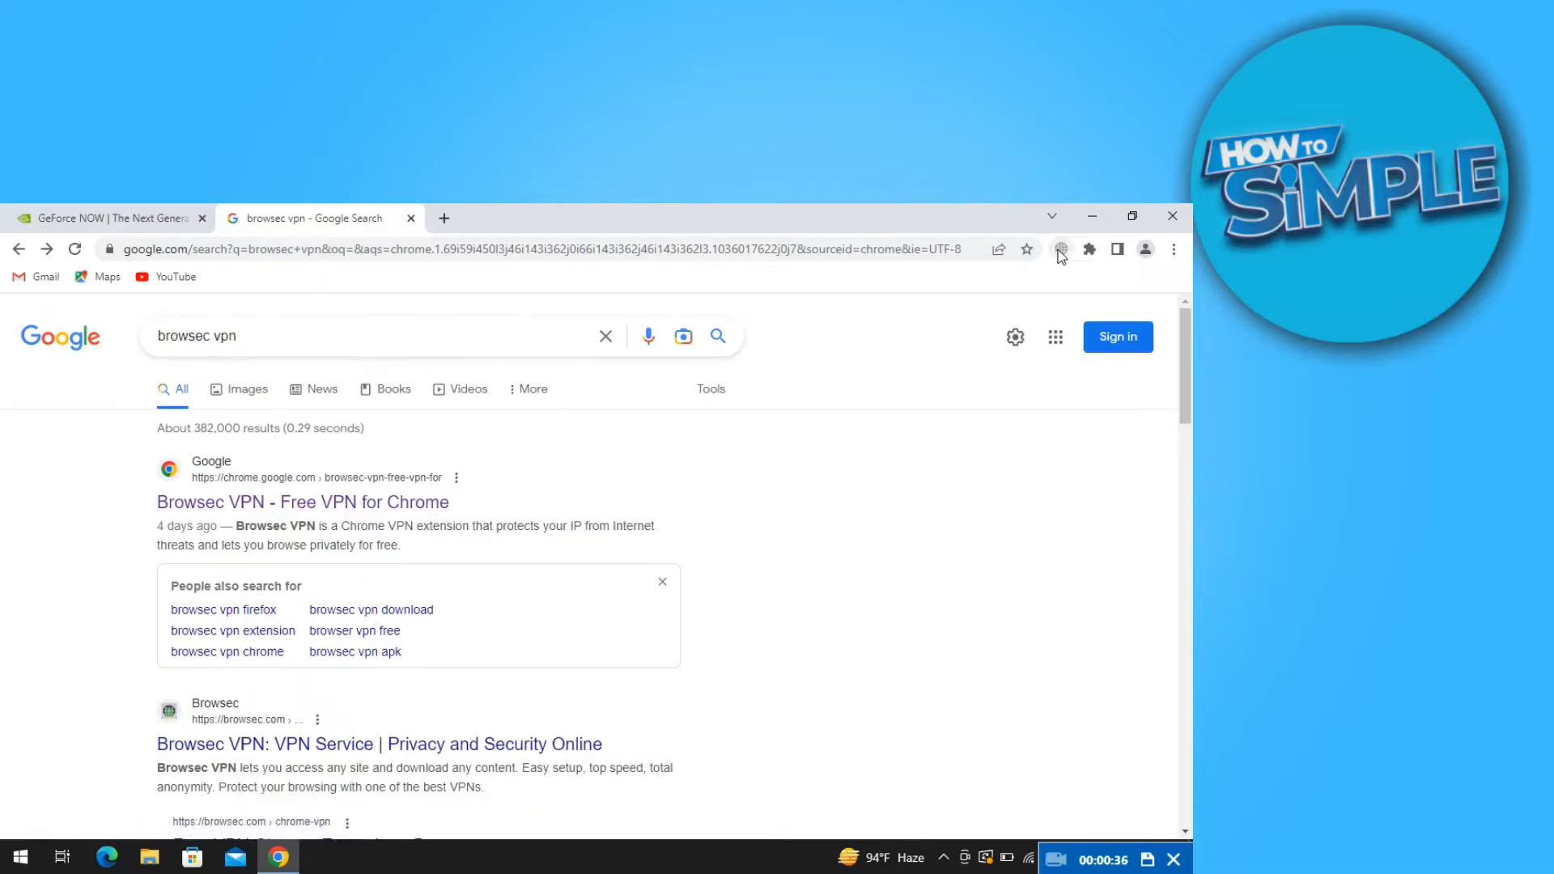
Switch Browsec VPN on from its extension panel and bring up the virtual locations list
{"action": "left_click", "coordinate": [1059, 250]}
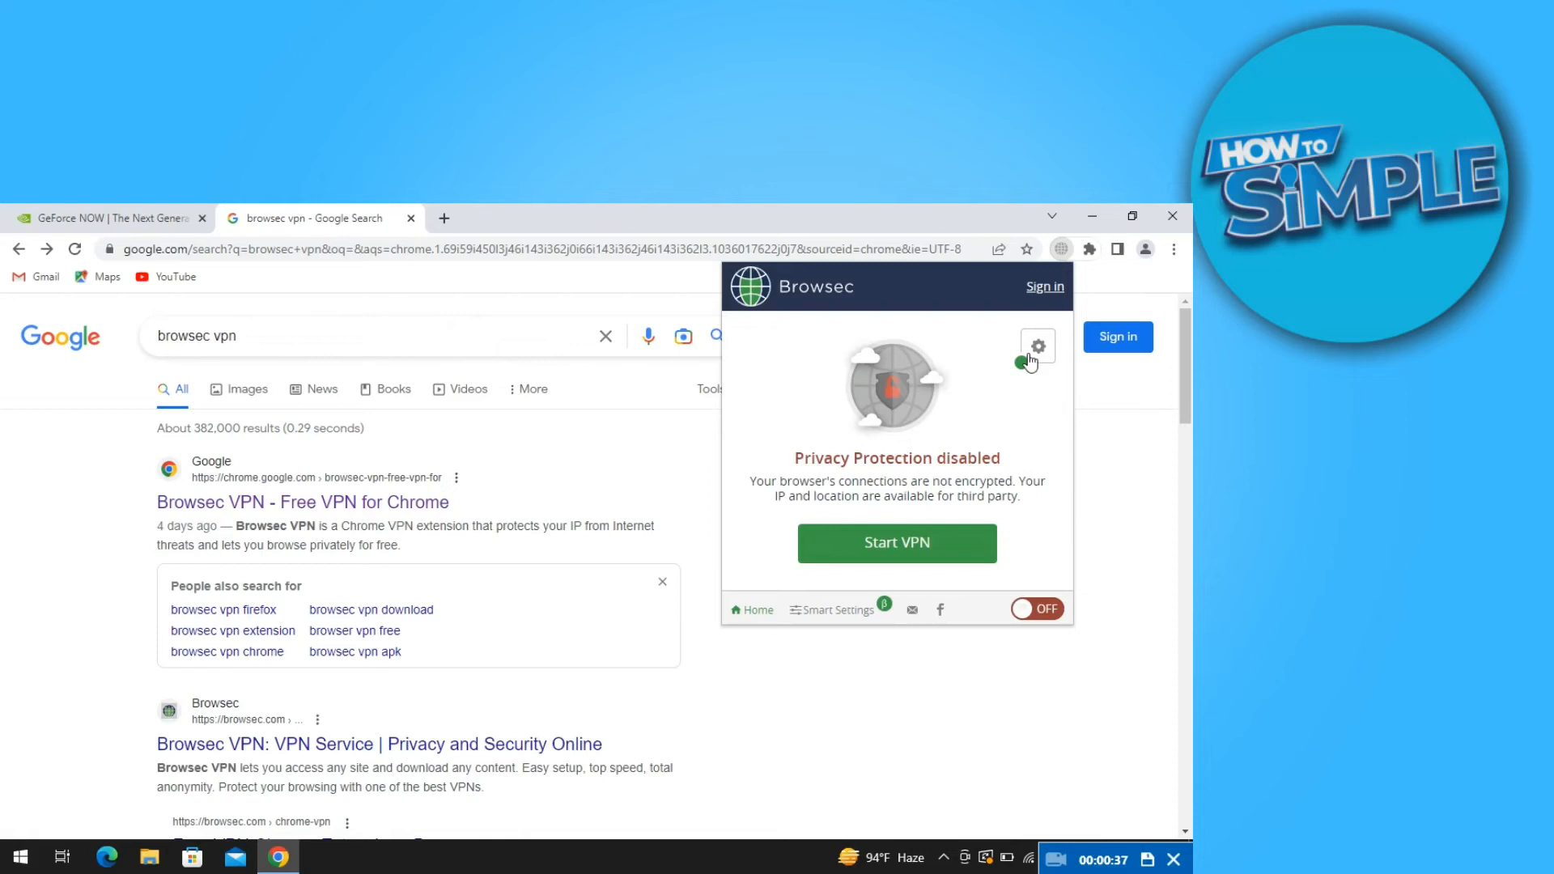
{"action": "mouse_move", "coordinate": [1038, 610]}
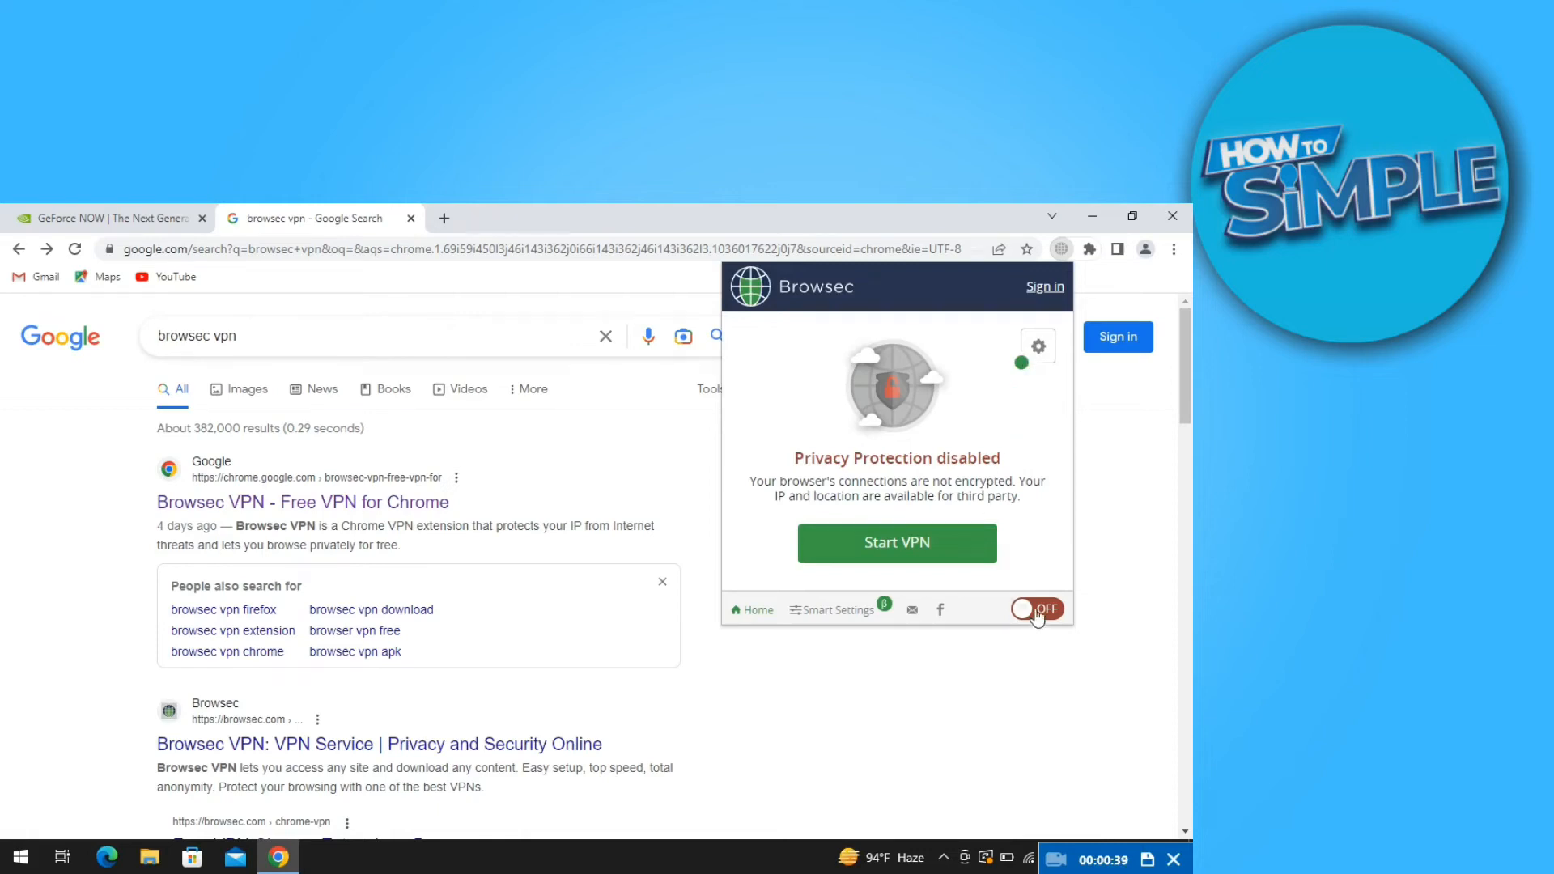
{"action": "left_click", "coordinate": [1037, 609]}
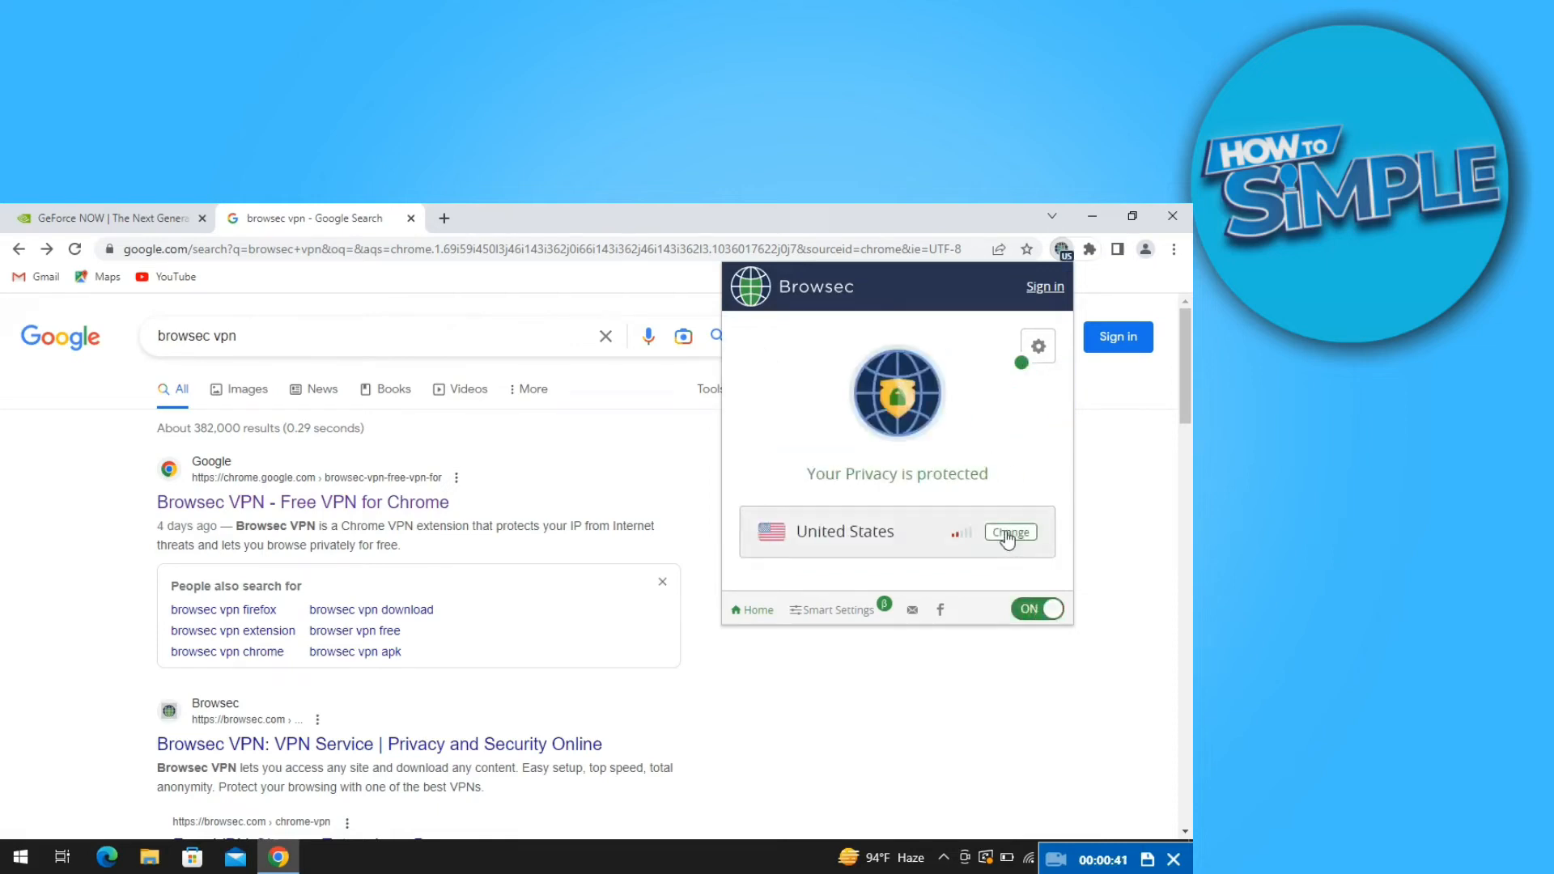
{"action": "left_click", "coordinate": [1008, 532]}
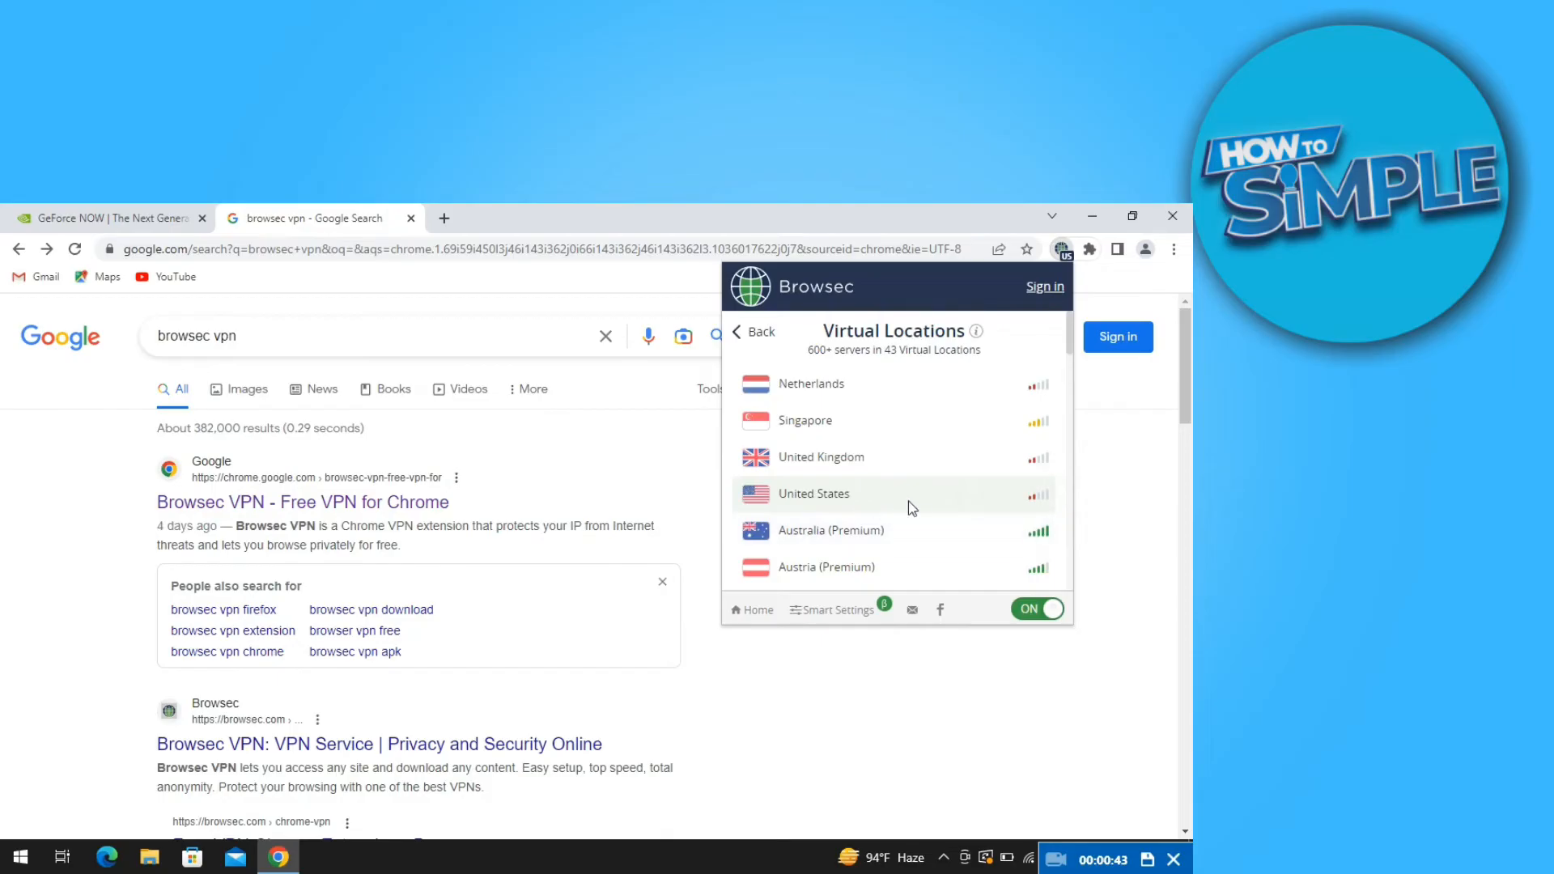
{"action": "mouse_move", "coordinate": [1007, 508]}
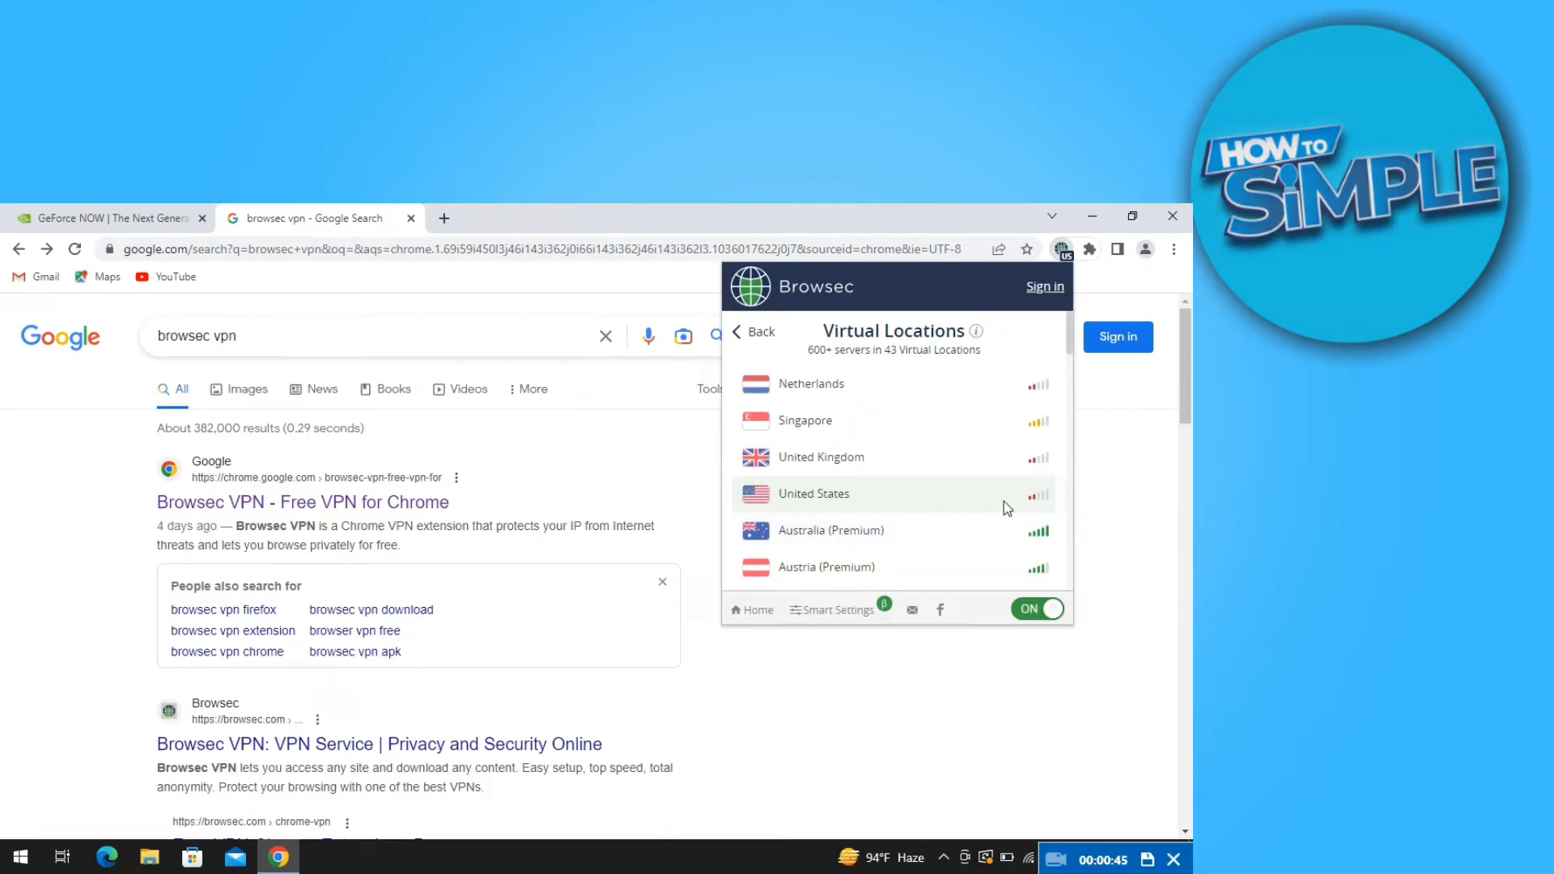
{"action": "mouse_move", "coordinate": [791, 503]}
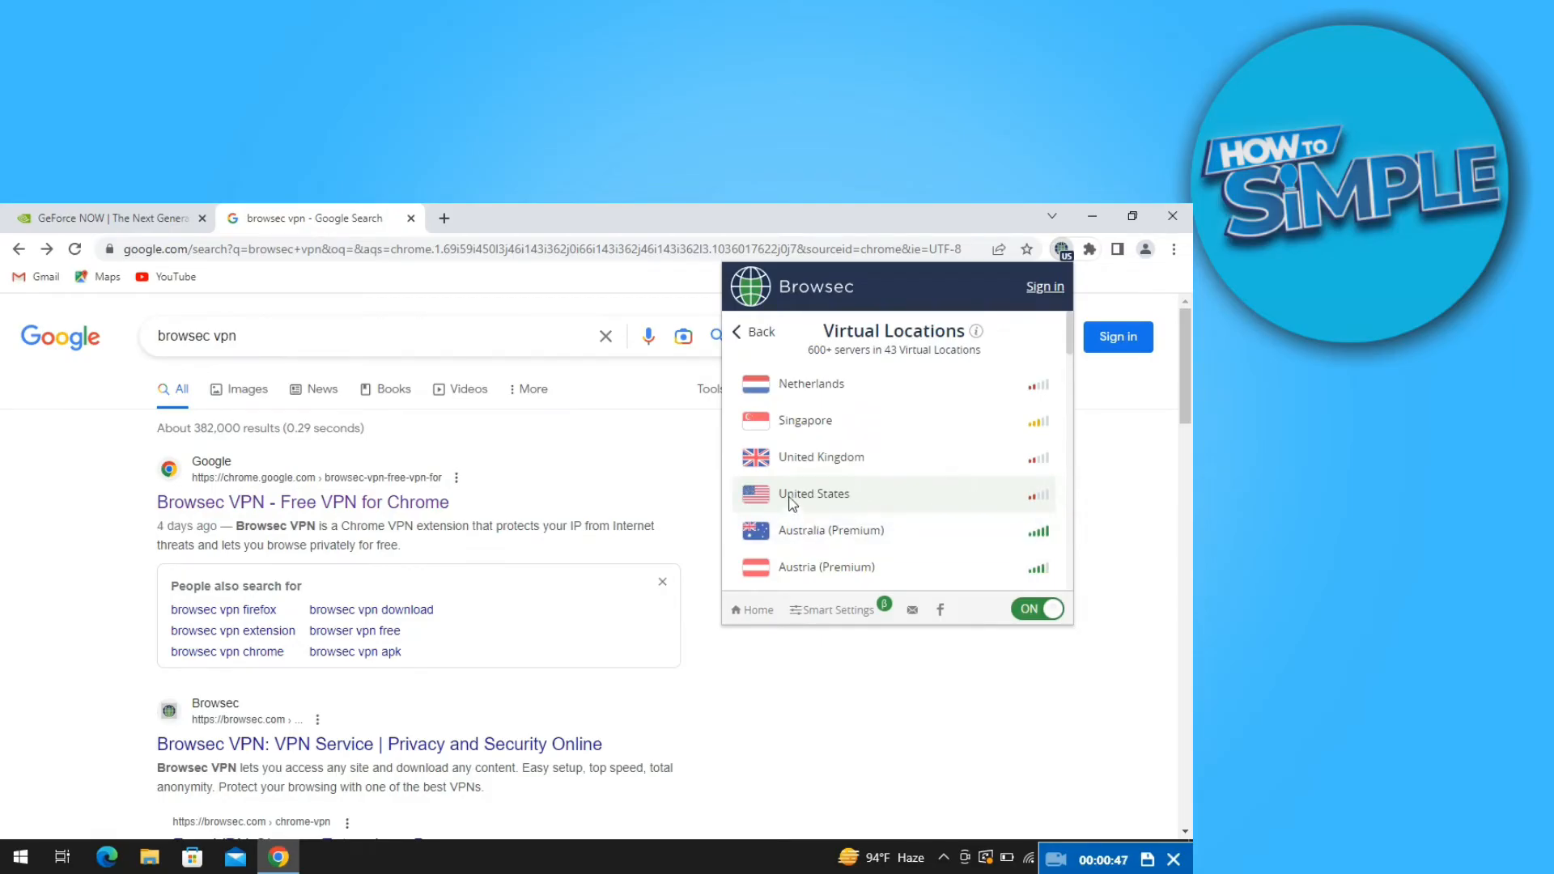
{"action": "mouse_move", "coordinate": [822, 509]}
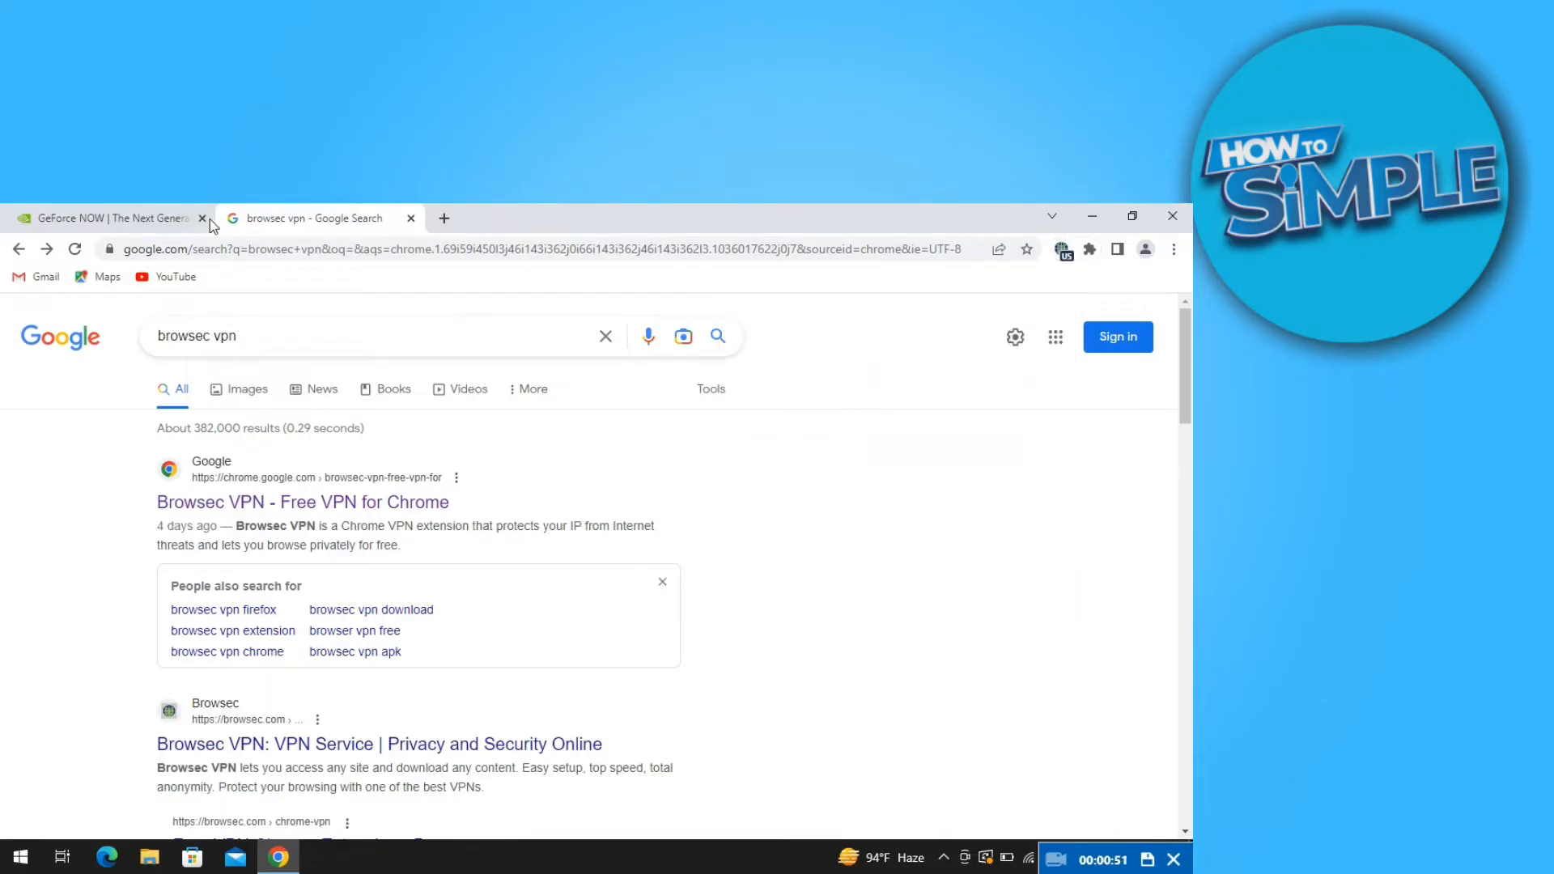
Reload the GeForce NOW page through the VPN so the normal homepage loads
{"action": "left_click", "coordinate": [108, 219]}
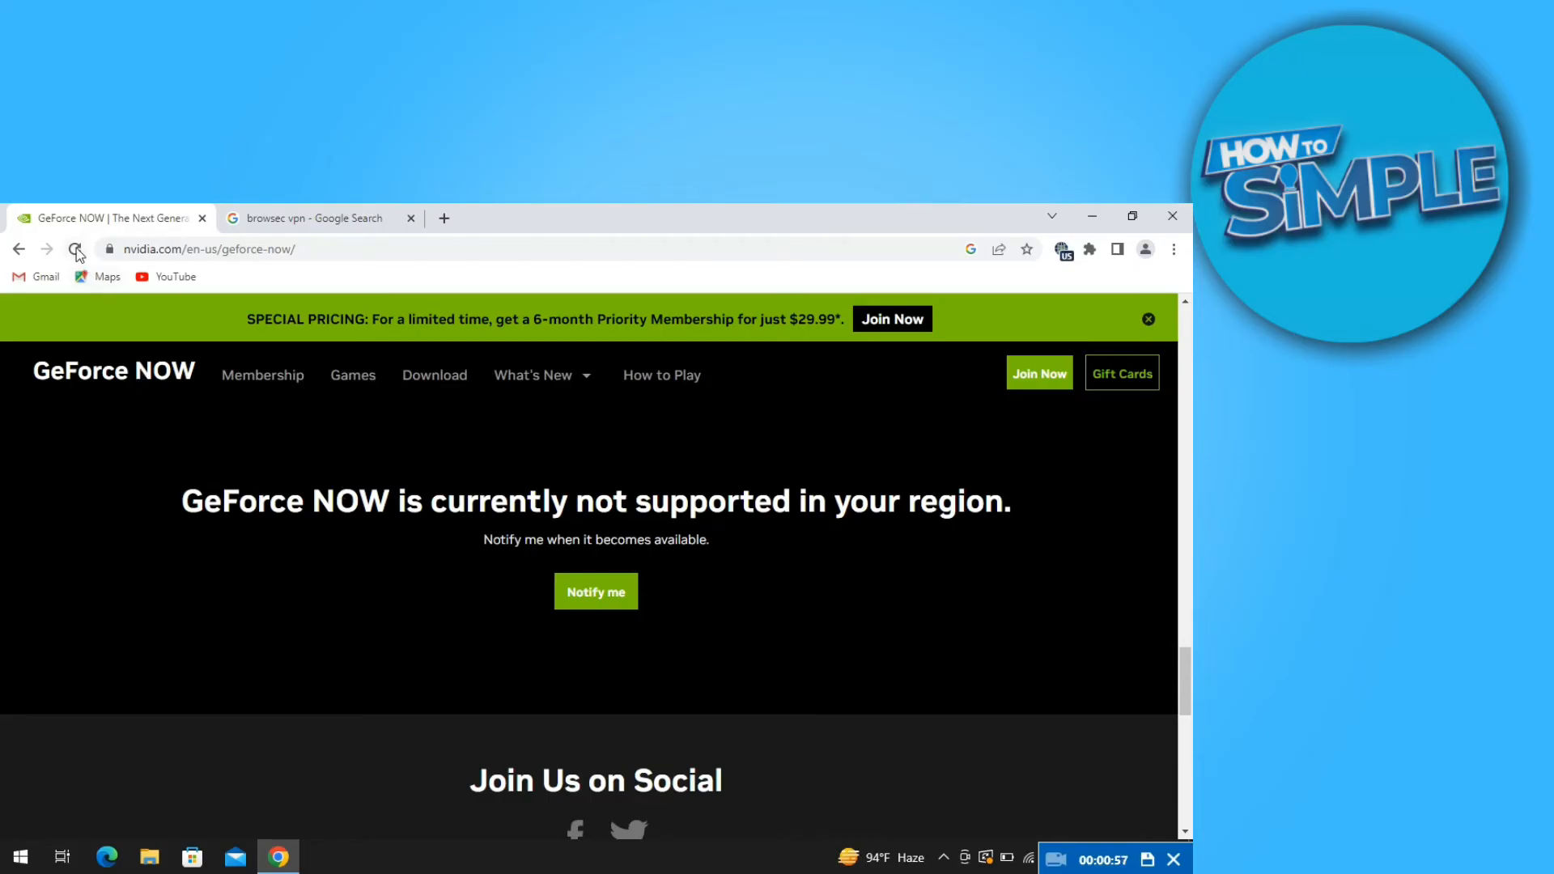
{"action": "left_click", "coordinate": [76, 249]}
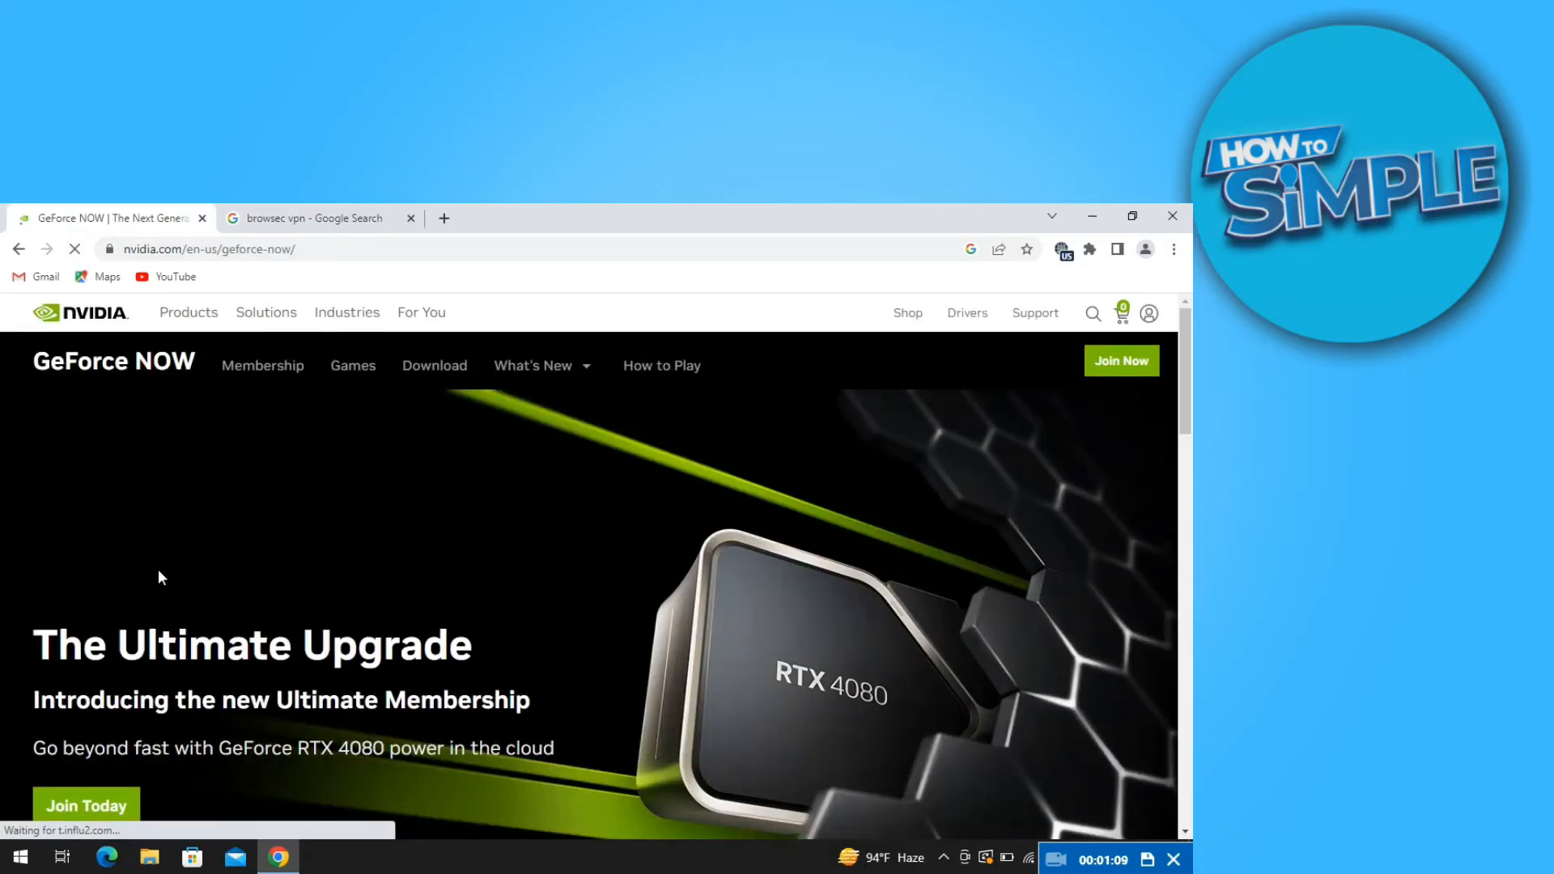
{"action": "mouse_move", "coordinate": [308, 612]}
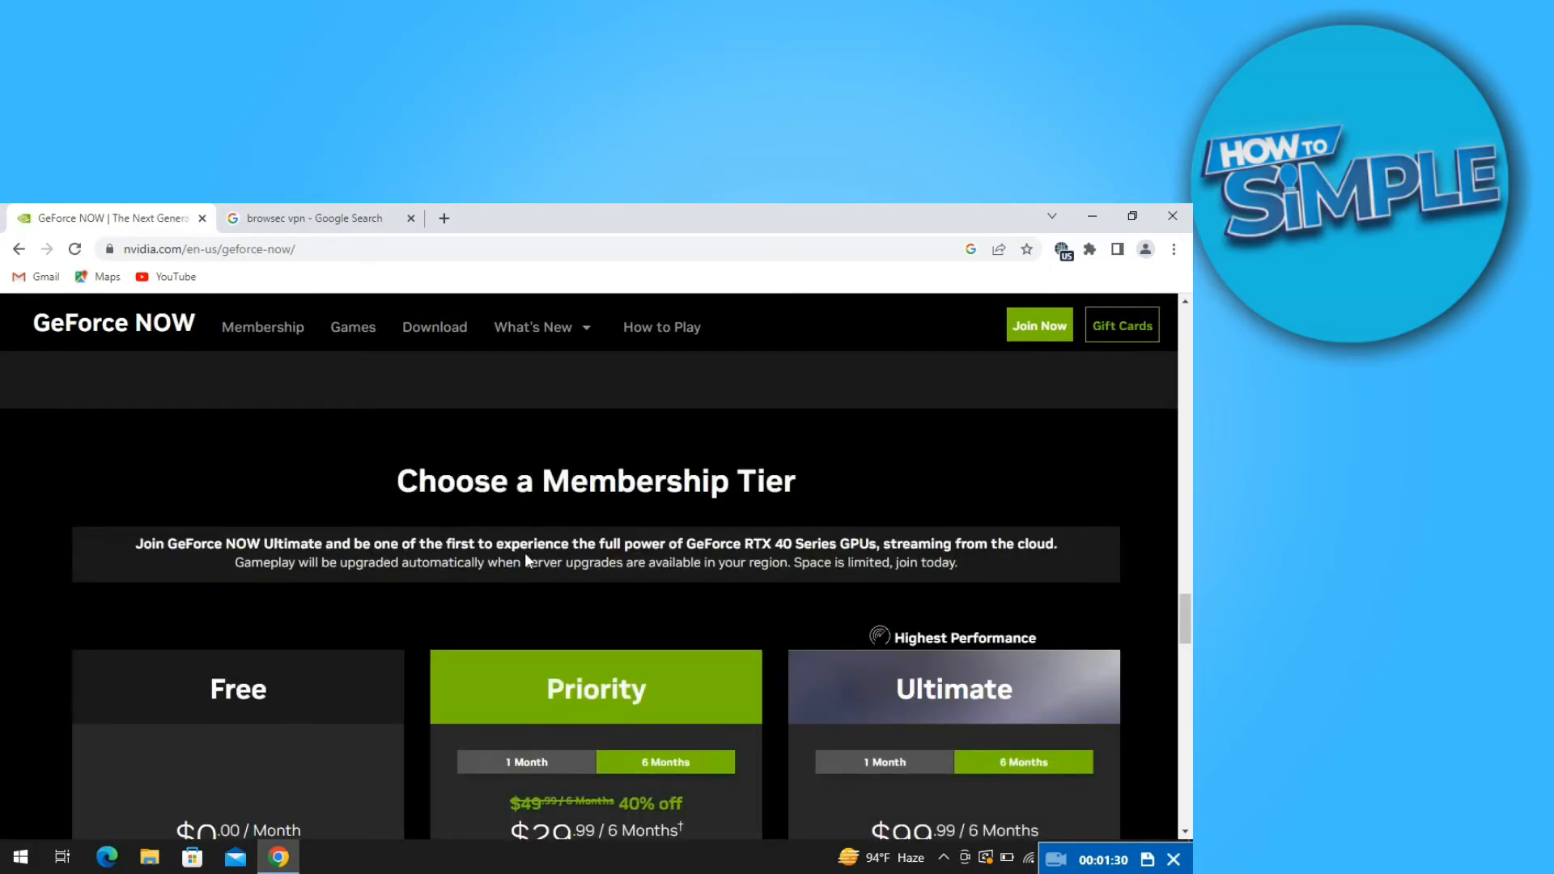
Join the Free membership tier from the Choose a Membership Tier cards
{"action": "scroll", "scroll_direction": "down", "scroll_amount": 3}
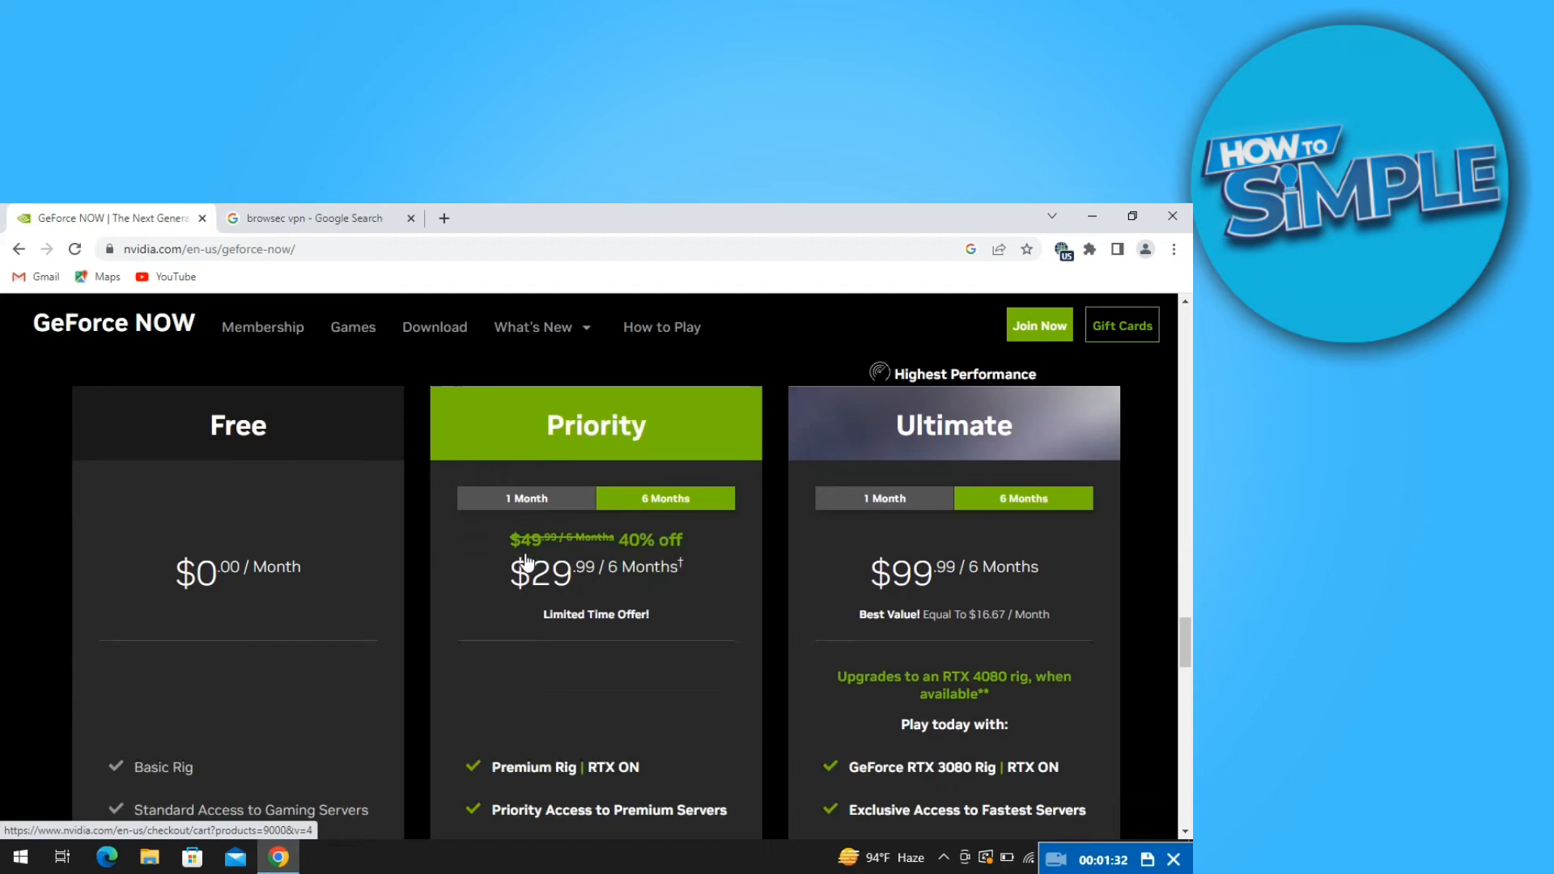
{"action": "scroll", "scroll_direction": "down", "scroll_amount": 3}
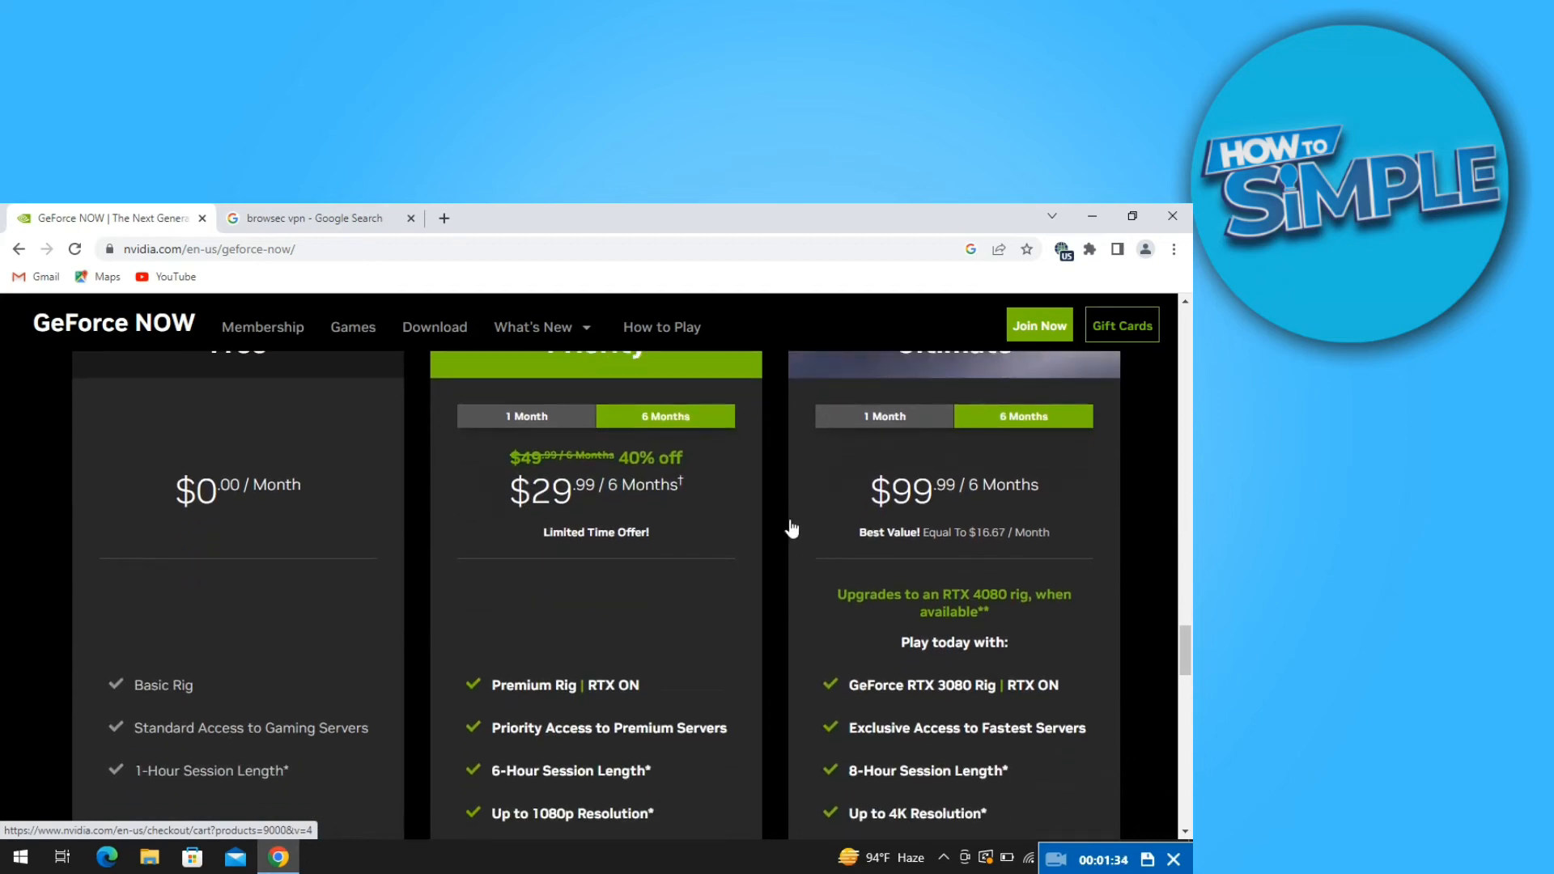
{"action": "scroll", "scroll_direction": "down", "scroll_amount": 3}
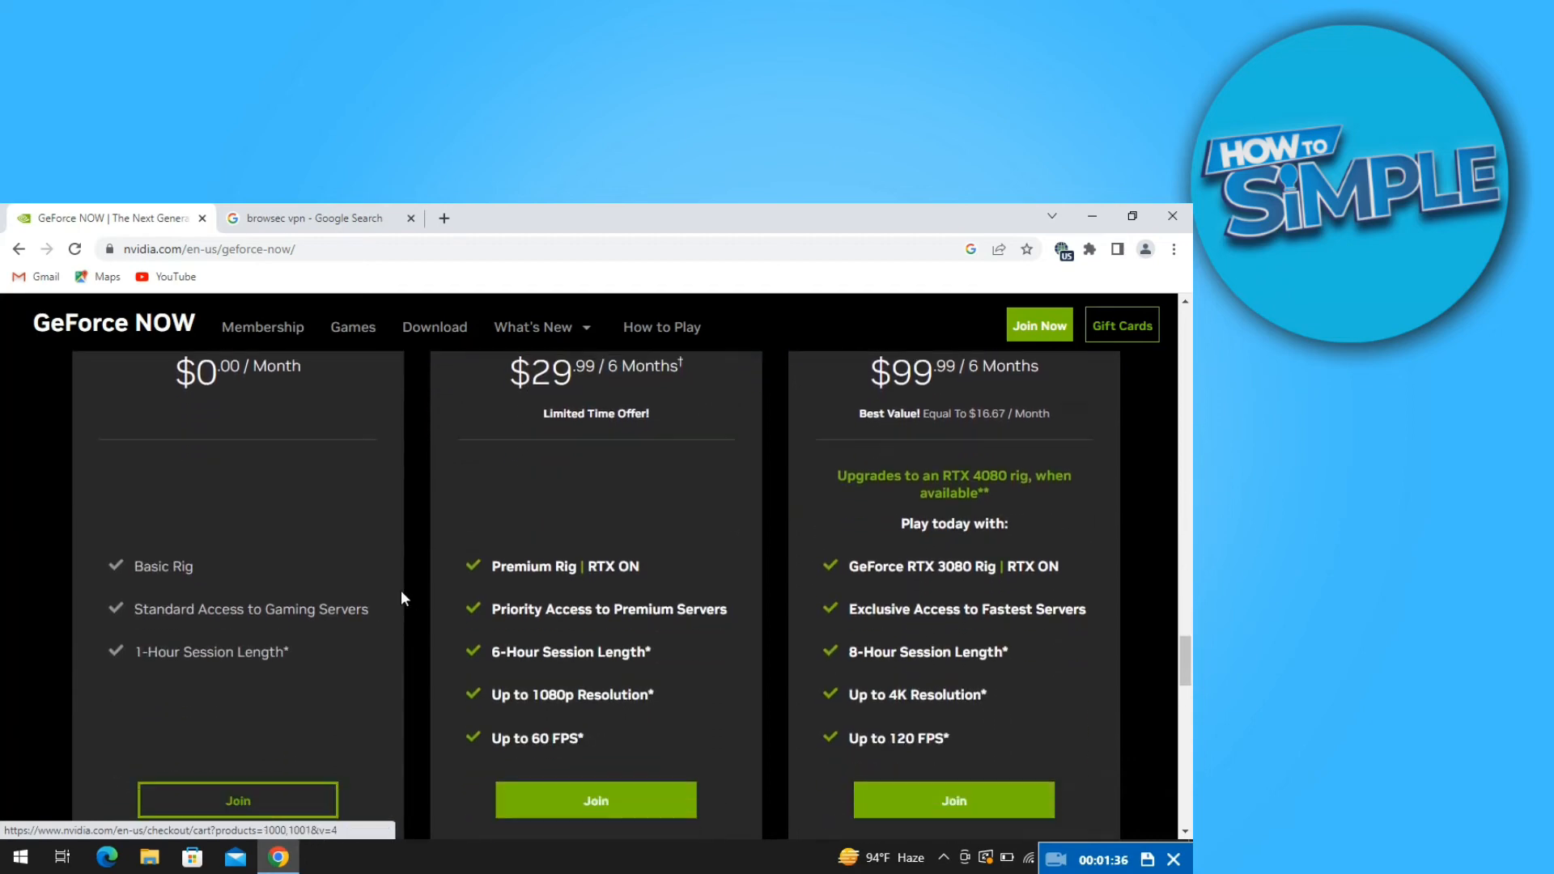
{"action": "scroll", "scroll_direction": "down", "scroll_amount": 3}
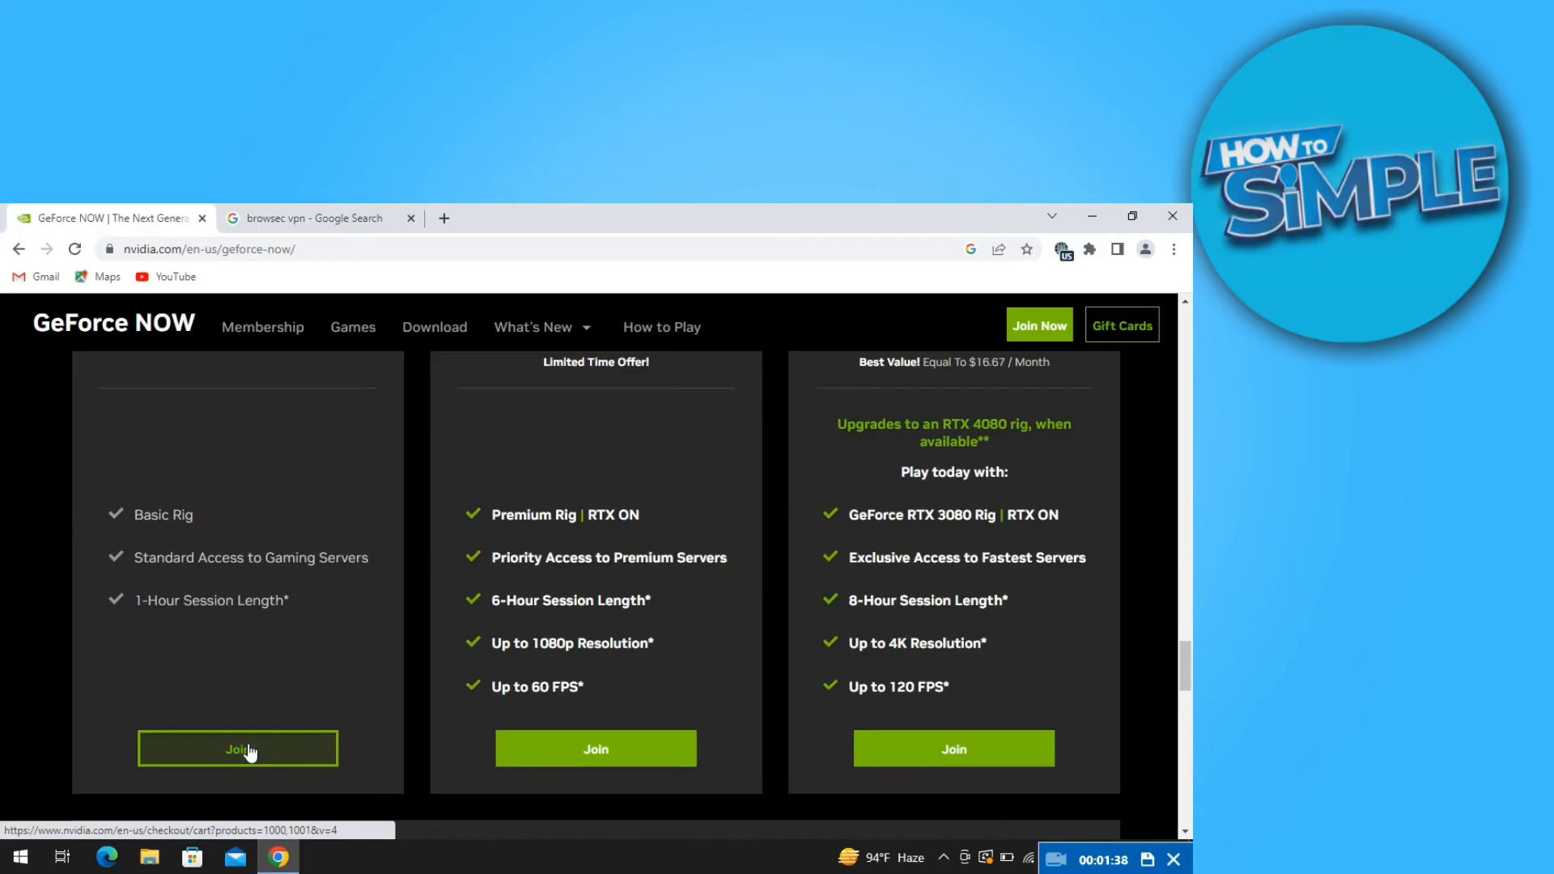
{"action": "left_click", "coordinate": [238, 748]}
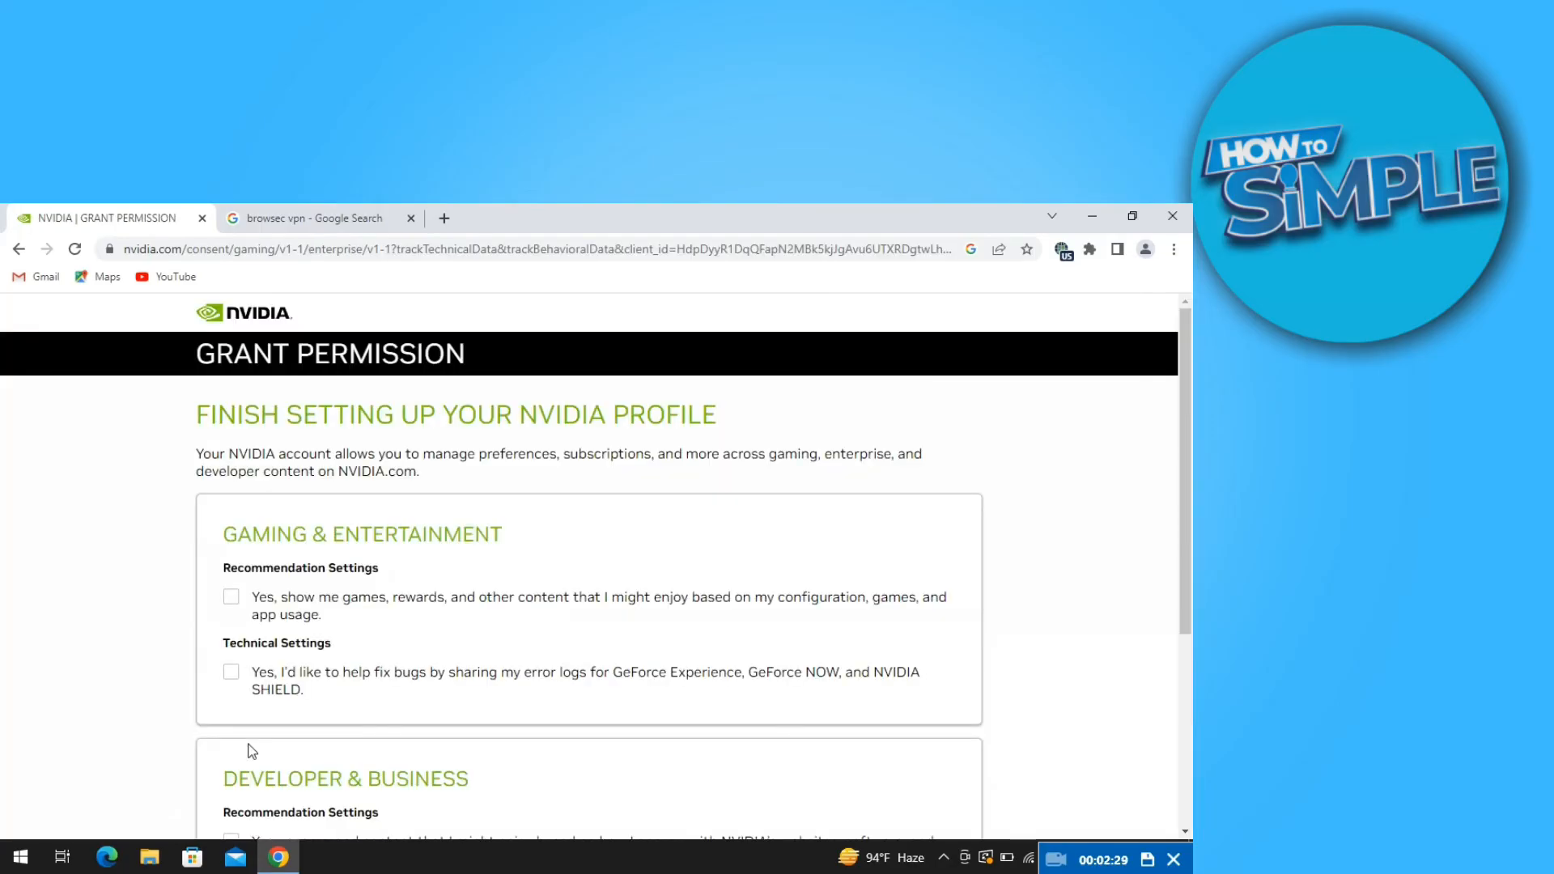
Submit NVIDIA's Grant Permission form with every sharing option left unticked
{"action": "scroll", "scroll_direction": "down", "scroll_amount": 3}
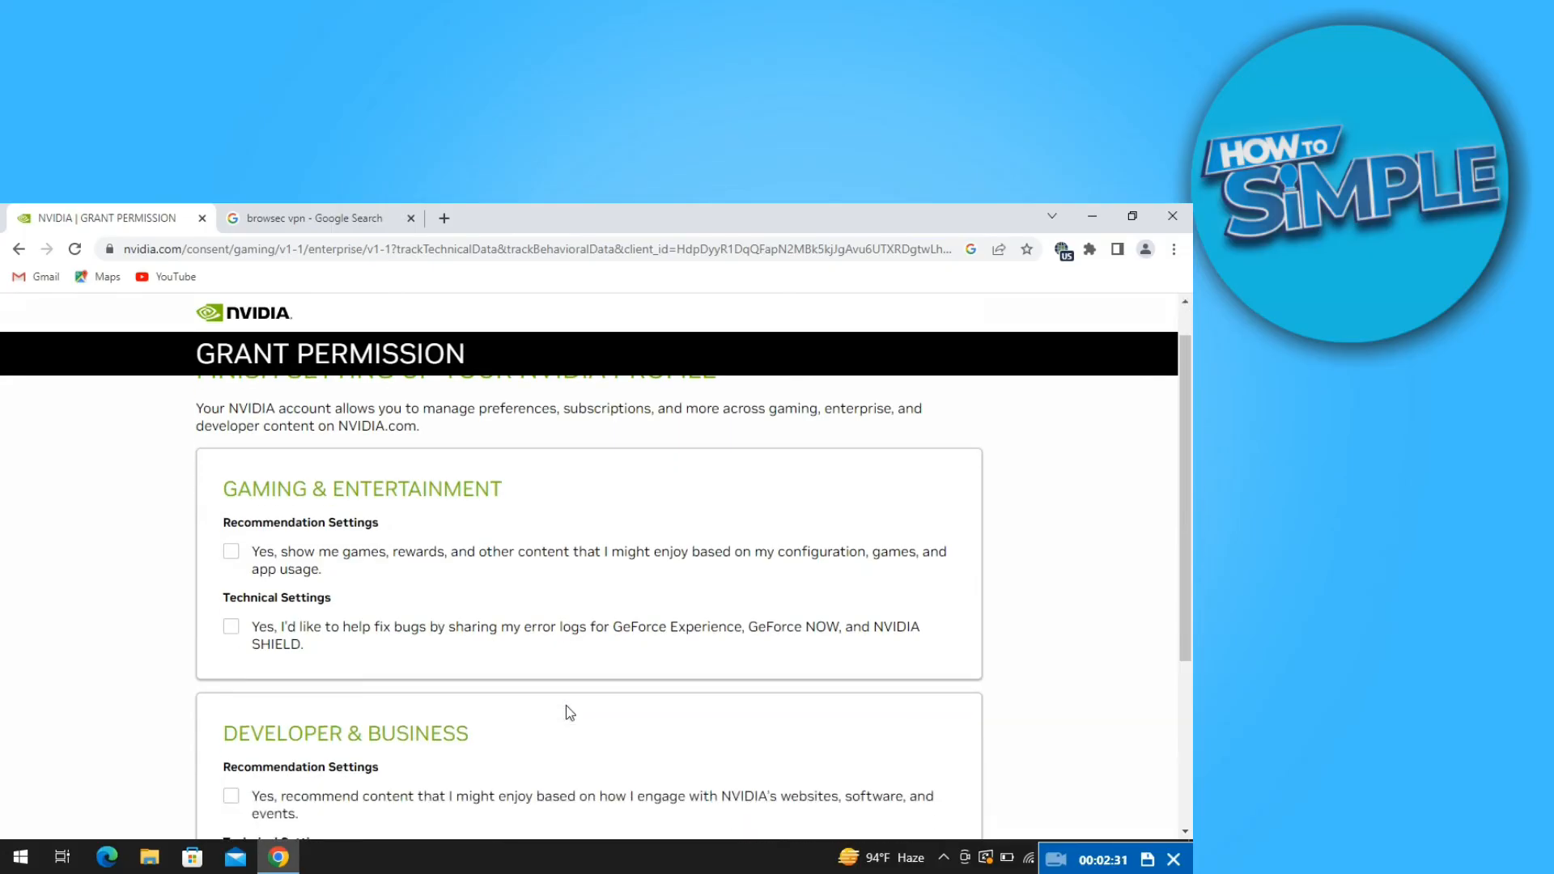
{"action": "scroll", "scroll_direction": "down", "scroll_amount": 3}
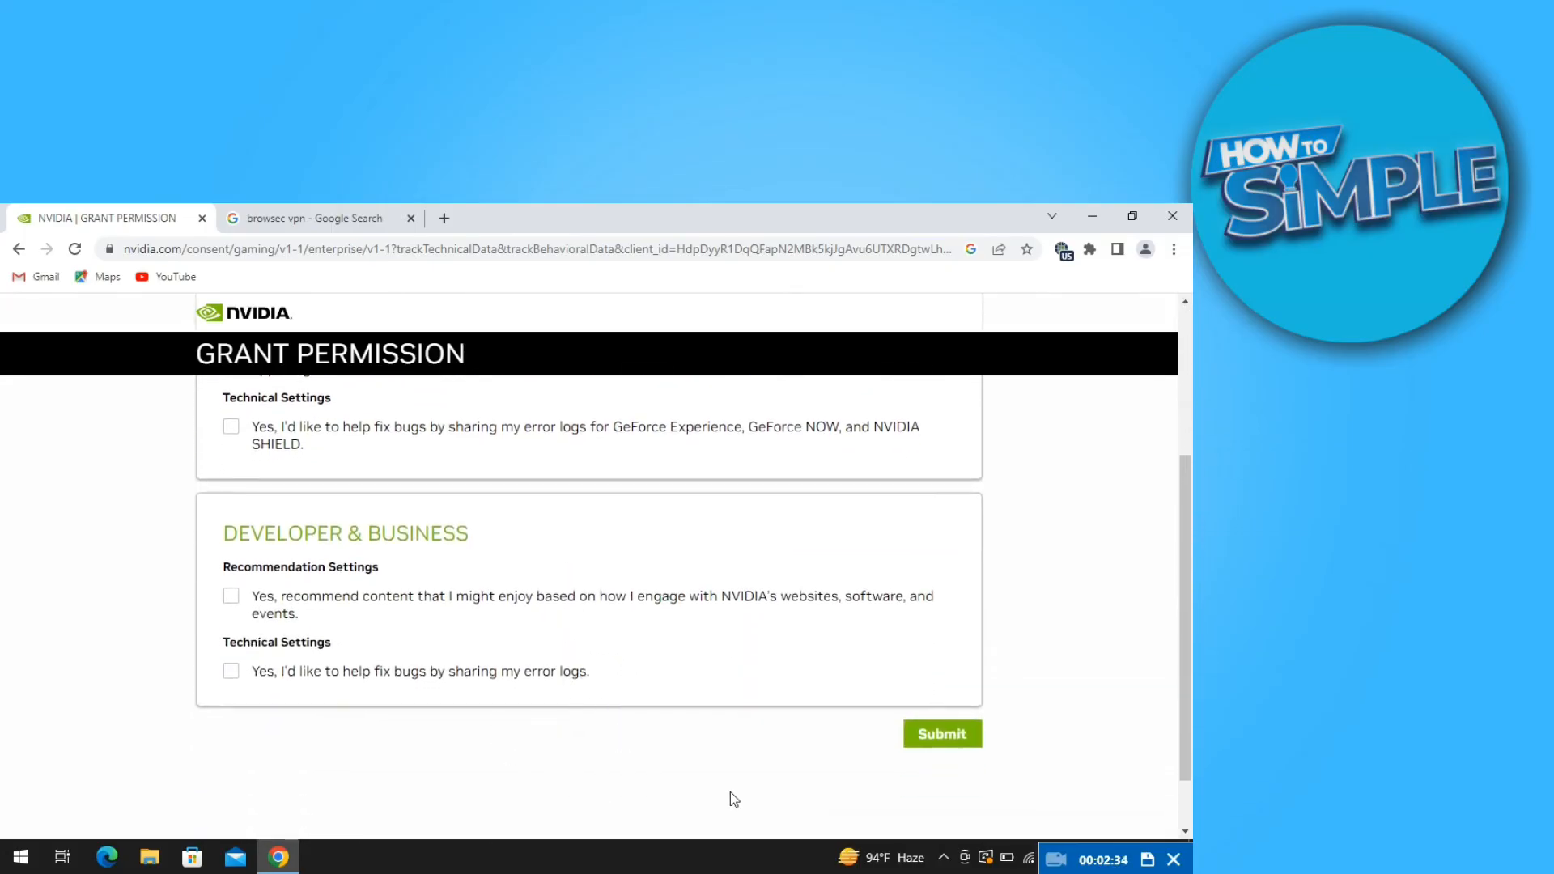
{"action": "left_click", "coordinate": [941, 733]}
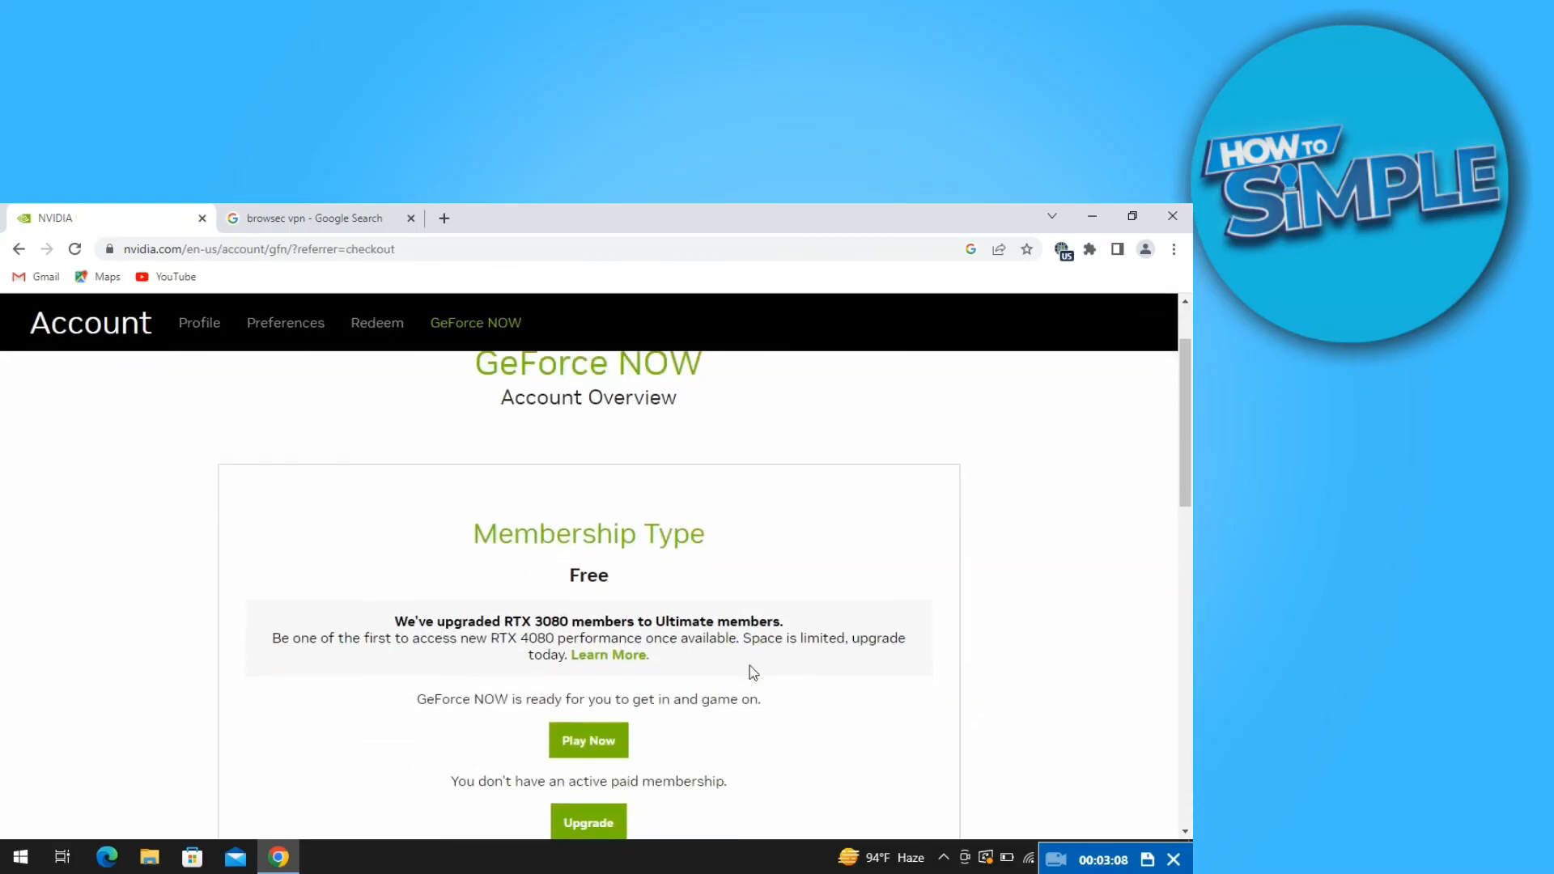
{"action": "scroll", "scroll_direction": "down", "scroll_amount": 3}
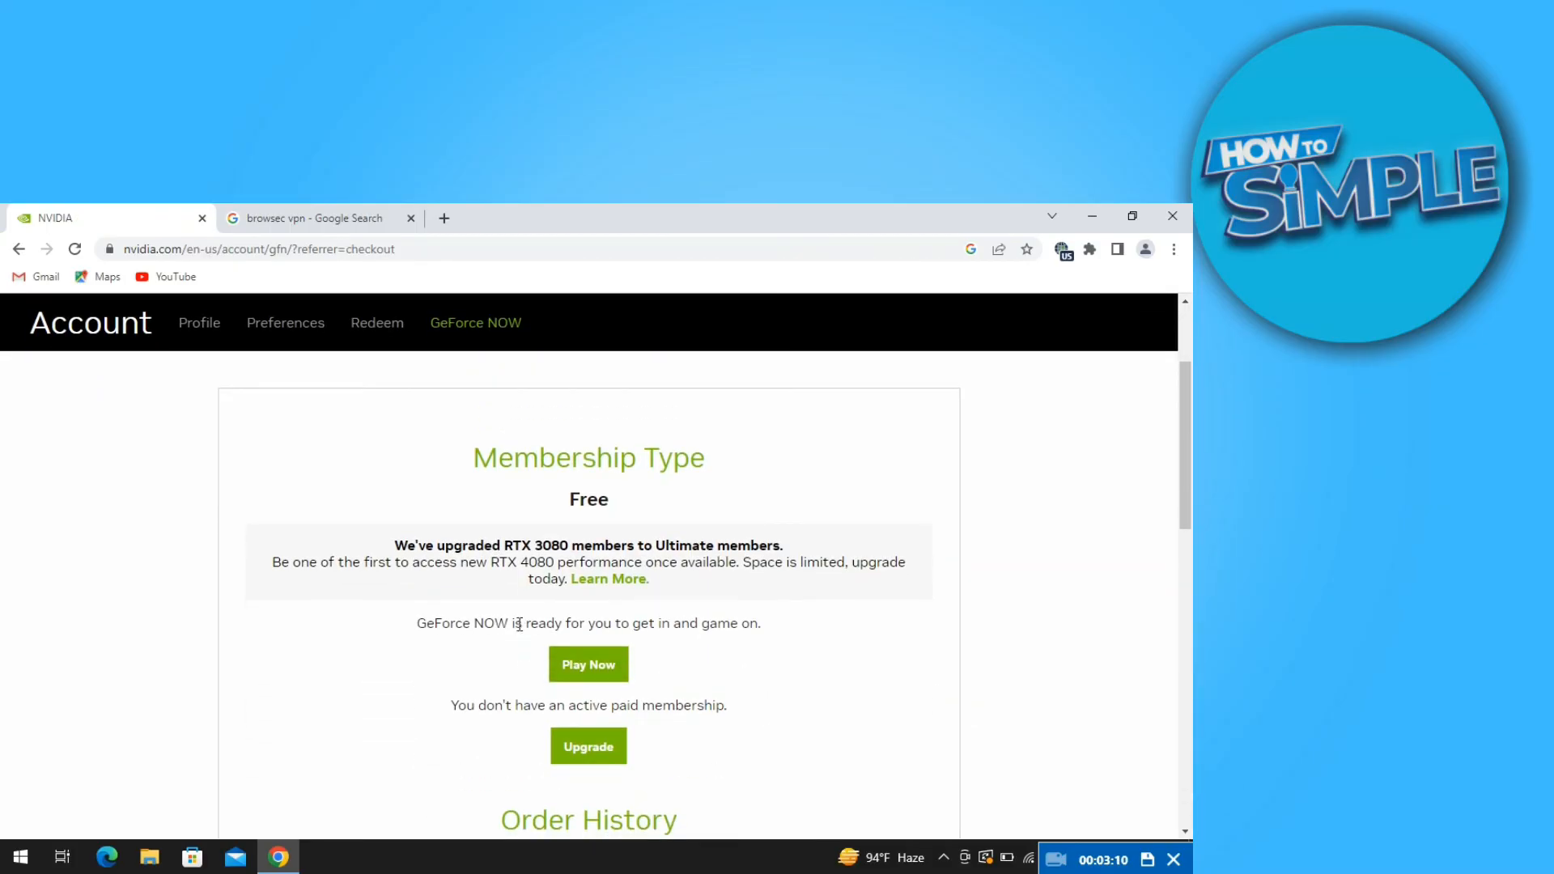